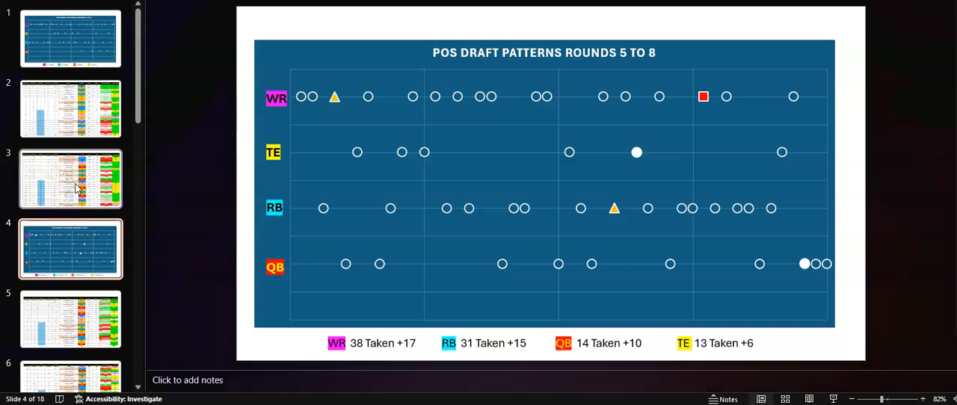
# Browse the slide thumbnails to slide 6, the rounds 7–8 player ranking table
pyautogui.click(71, 178)
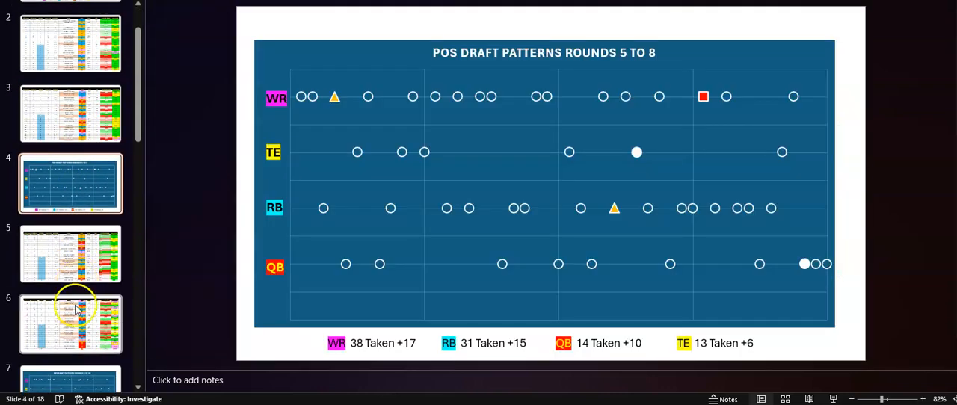
pyautogui.click(70, 322)
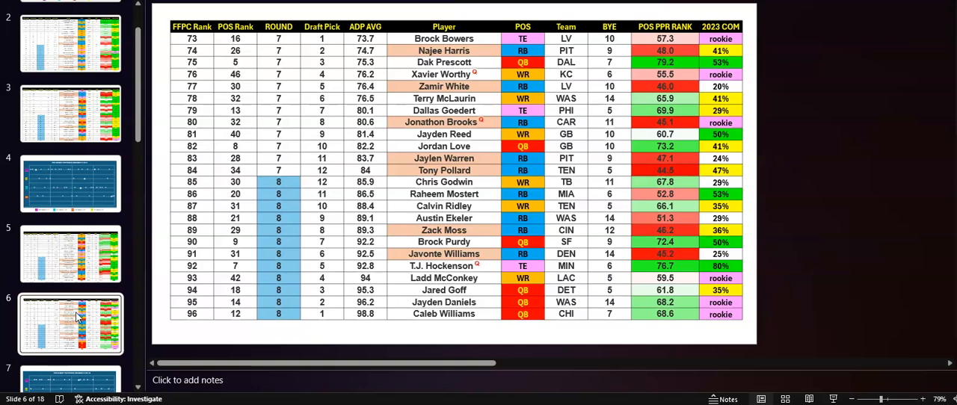
# Compare slide 5's rounds 5–6 rankings with slide 6's rounds 7–8 rankings
pyautogui.click(70, 254)
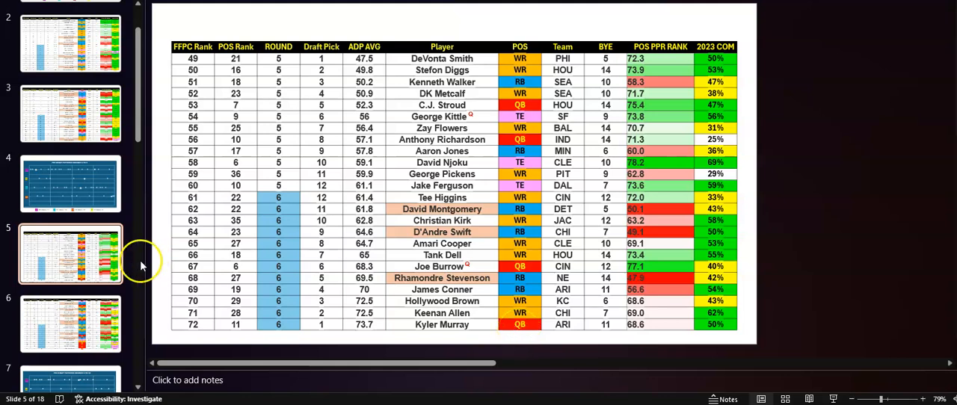
pyautogui.click(70, 323)
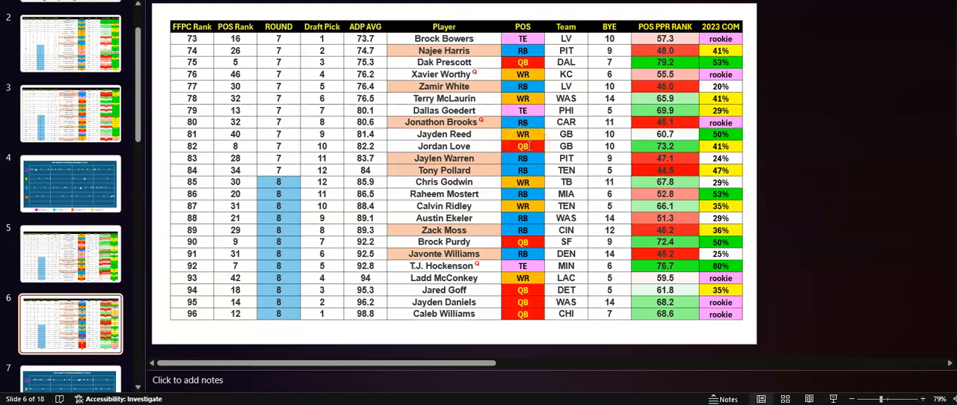
pyautogui.moveTo(493, 78)
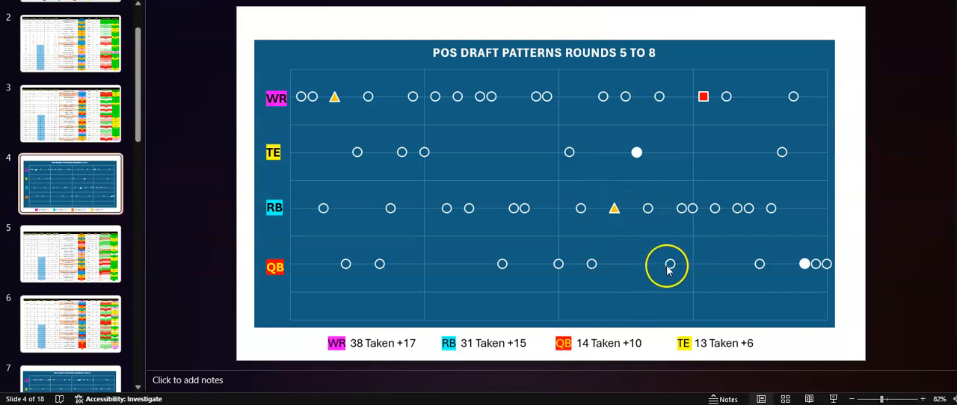
pyautogui.moveTo(669, 264)
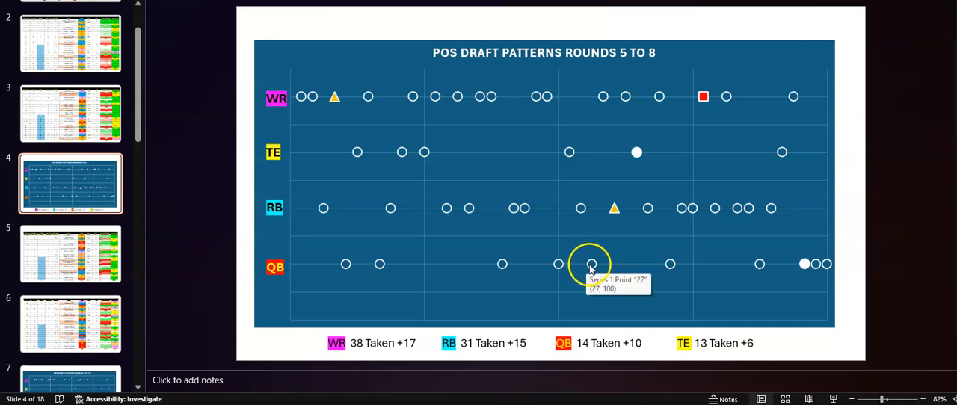
pyautogui.moveTo(660, 265)
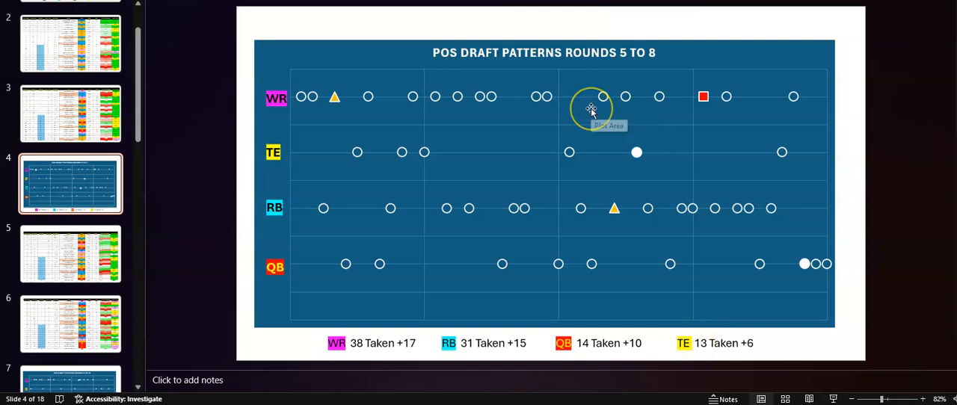
pyautogui.moveTo(369, 138)
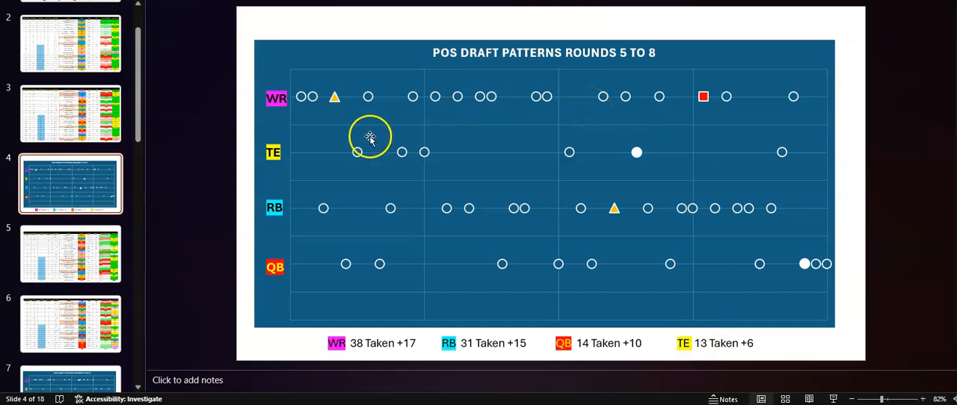
pyautogui.moveTo(347, 148)
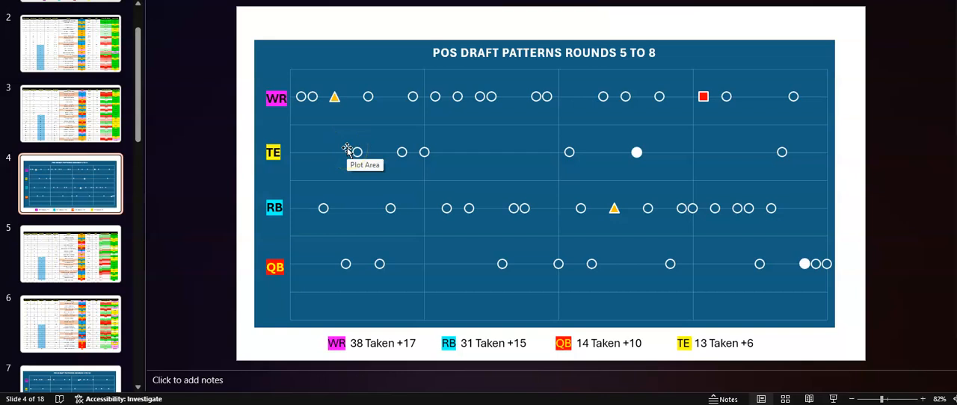
pyautogui.moveTo(402, 153)
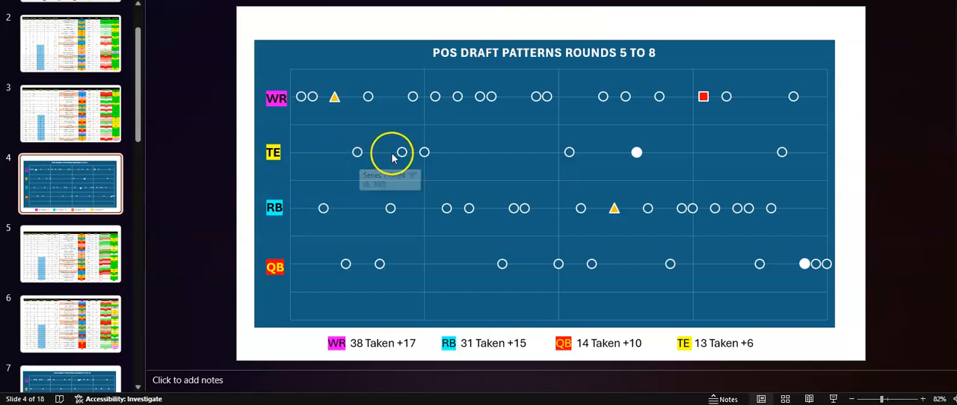
pyautogui.moveTo(647, 157)
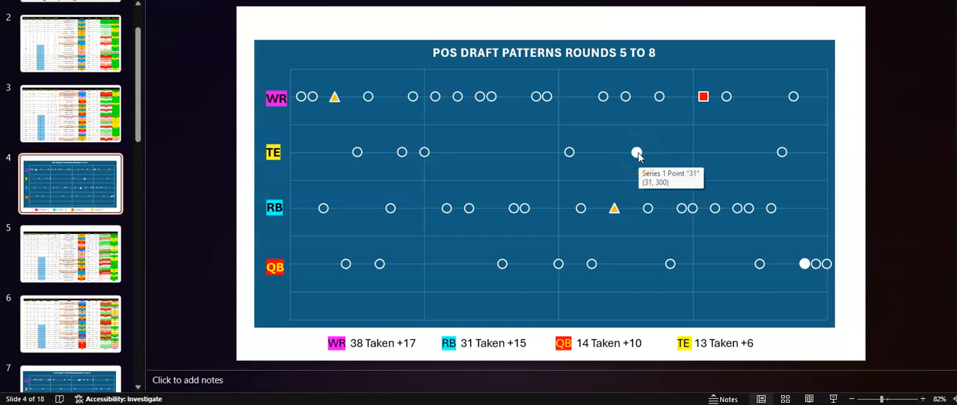
pyautogui.moveTo(342, 141)
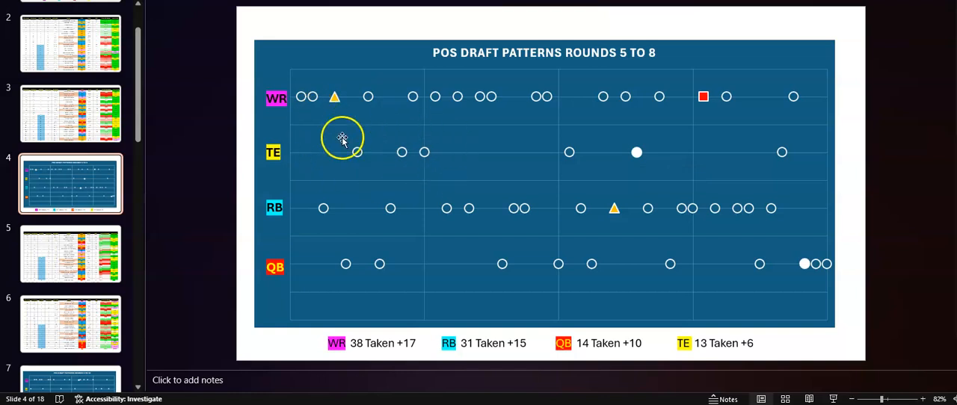
pyautogui.moveTo(430, 151)
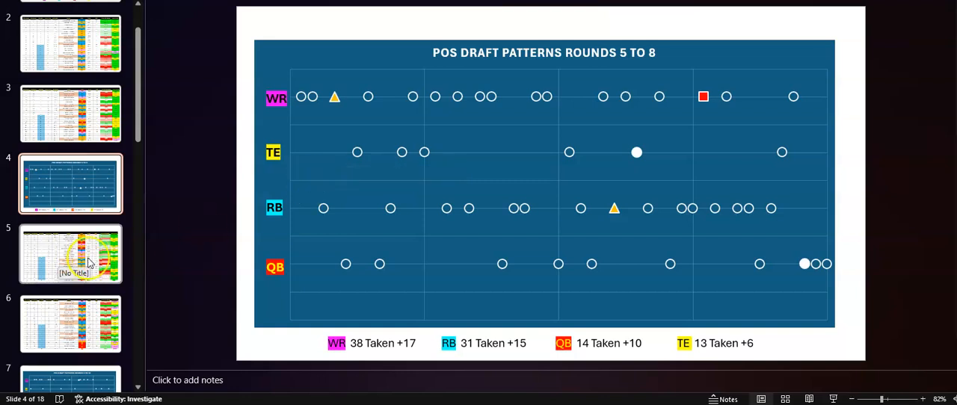
pyautogui.click(70, 253)
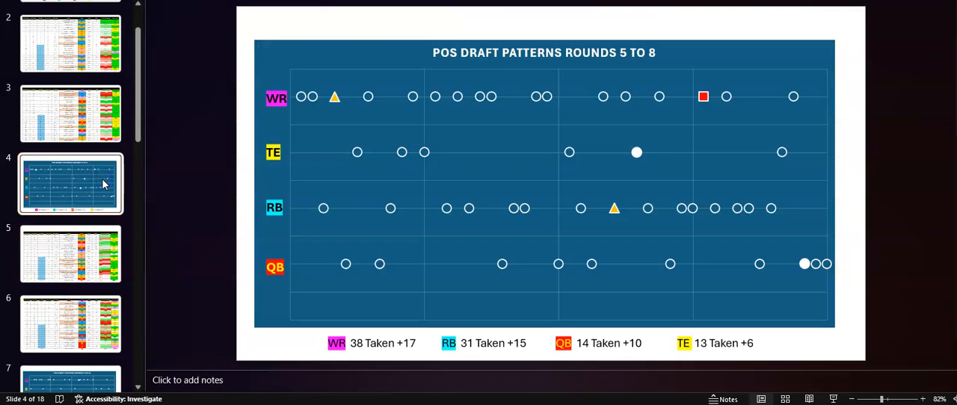
pyautogui.moveTo(667, 225)
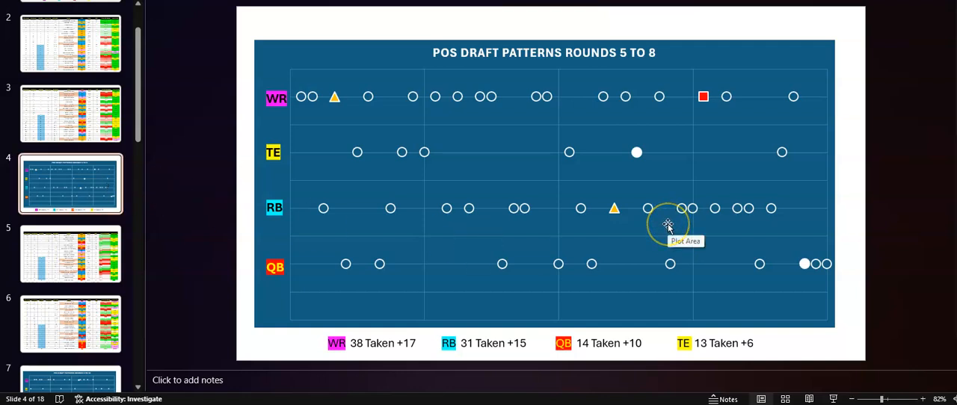
pyautogui.moveTo(668, 224)
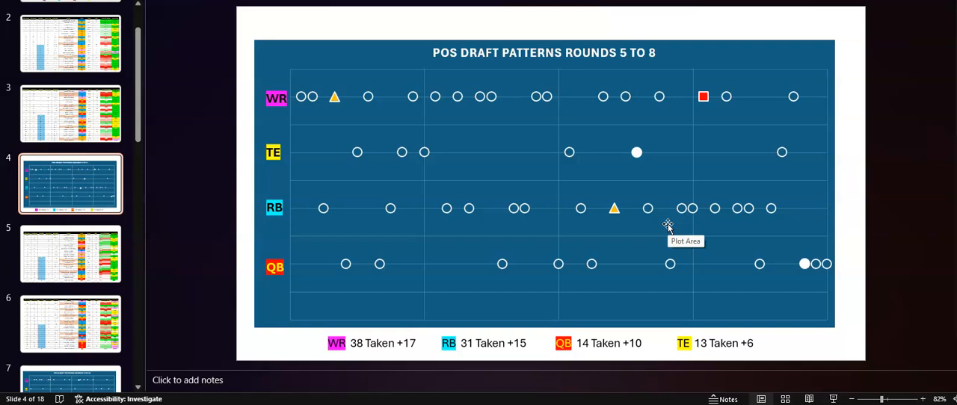
pyautogui.moveTo(564, 184)
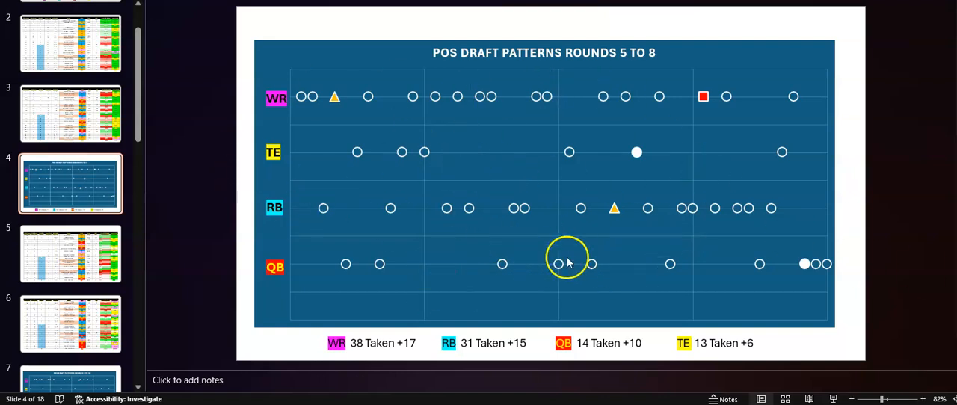
pyautogui.moveTo(639, 251)
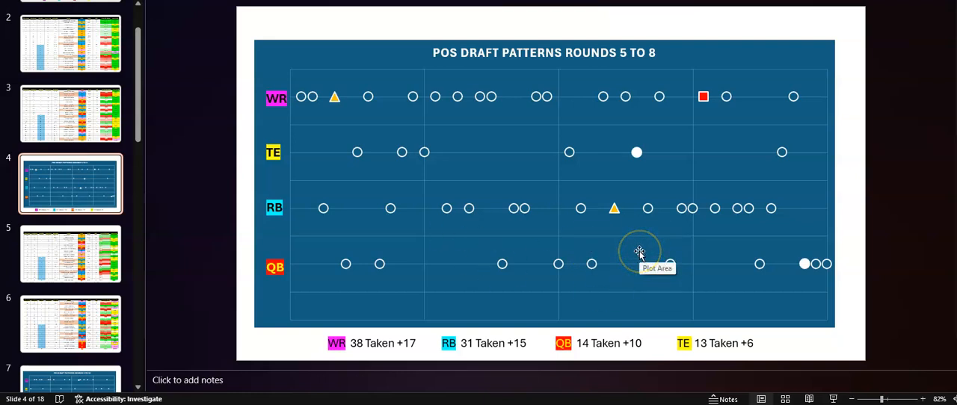
pyautogui.moveTo(790, 263)
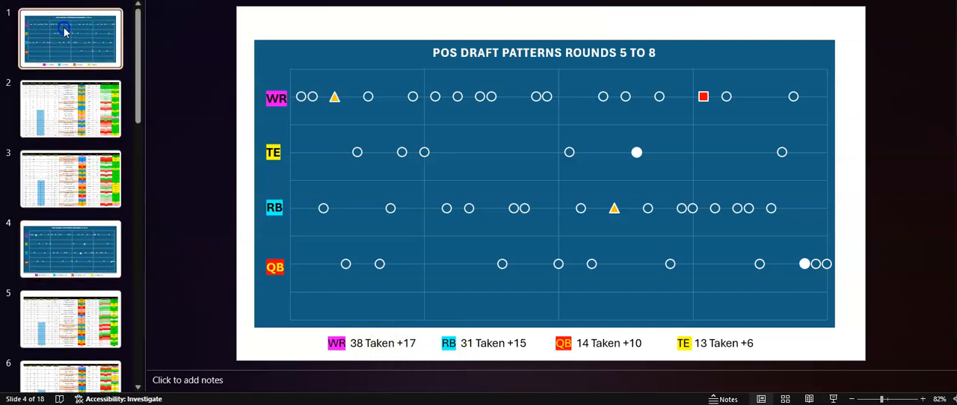
pyautogui.click(71, 37)
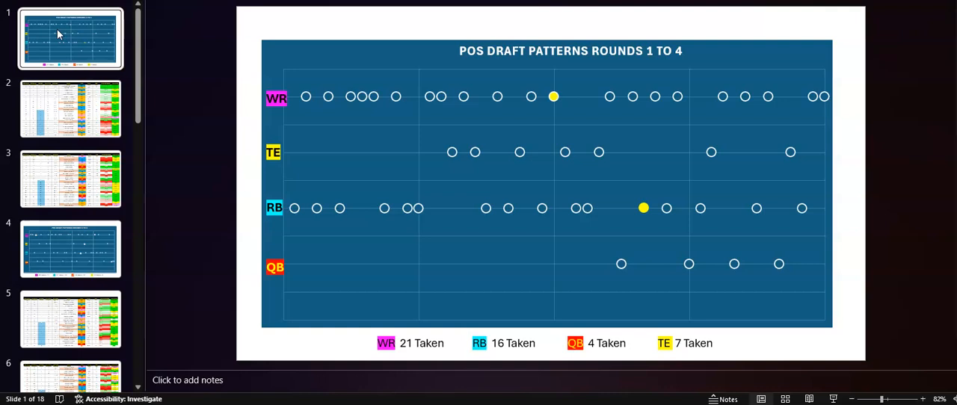
pyautogui.click(70, 249)
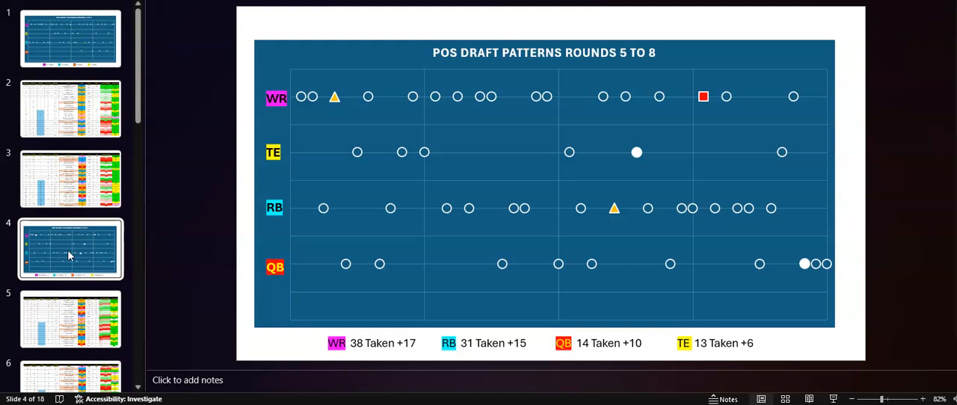
pyautogui.moveTo(614, 209)
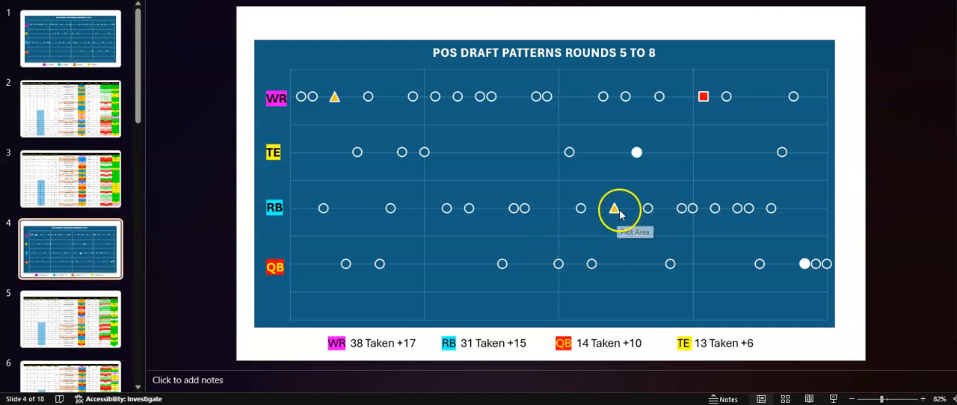
pyautogui.moveTo(613, 208)
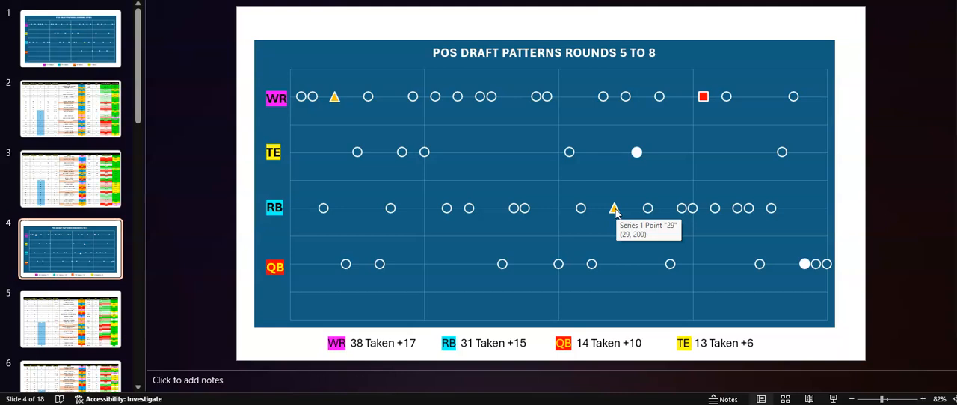
pyautogui.moveTo(299, 98)
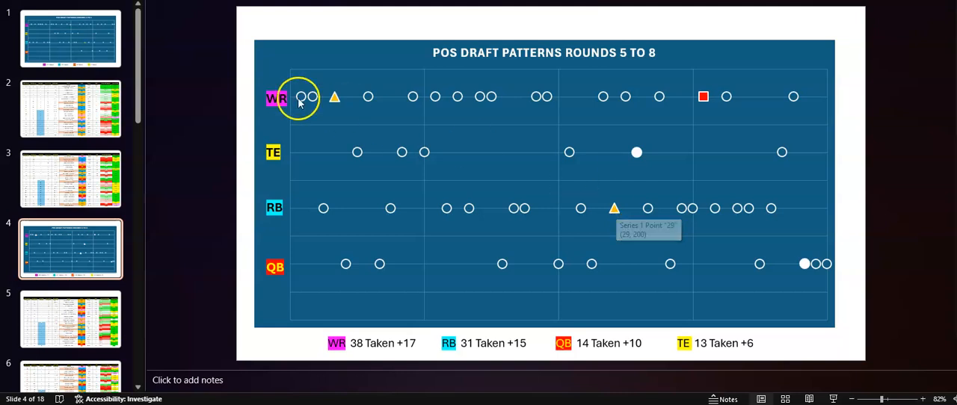
pyautogui.moveTo(334, 98)
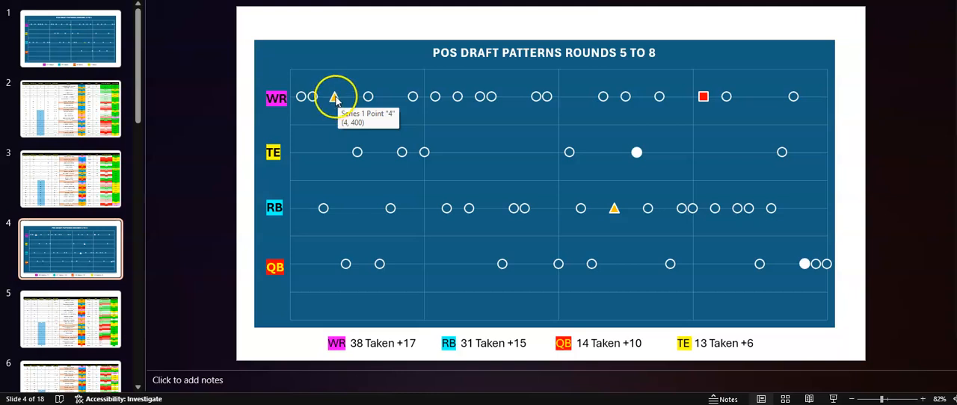
pyautogui.moveTo(706, 101)
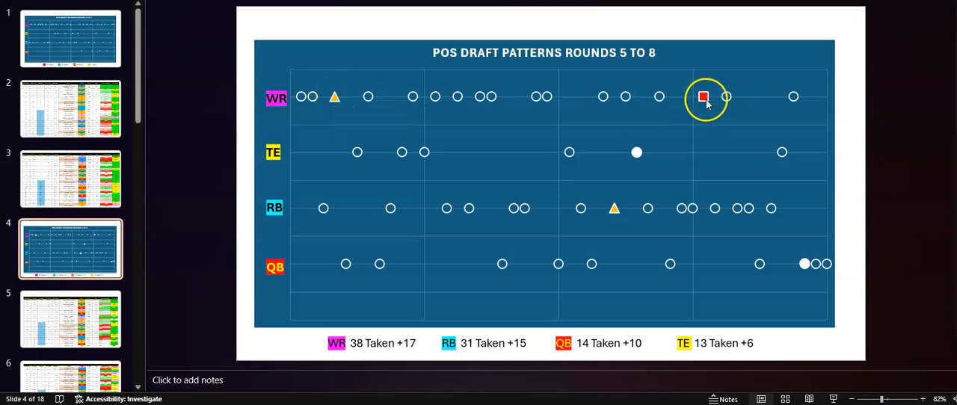
pyautogui.moveTo(703, 97)
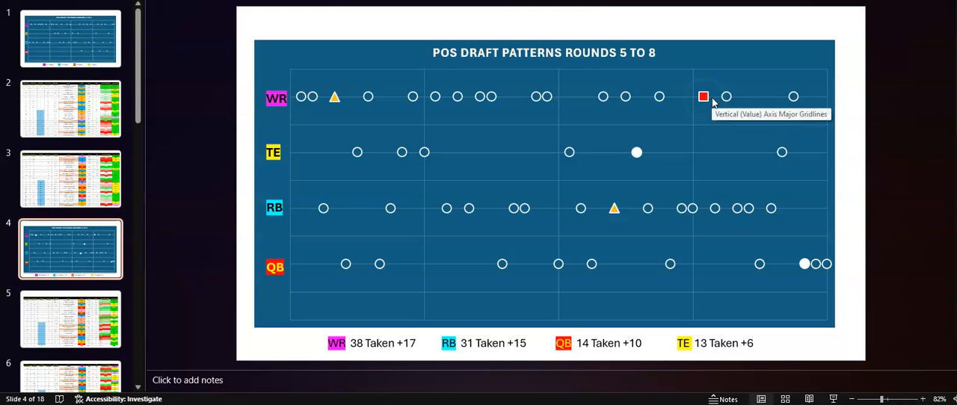
pyautogui.moveTo(636, 152)
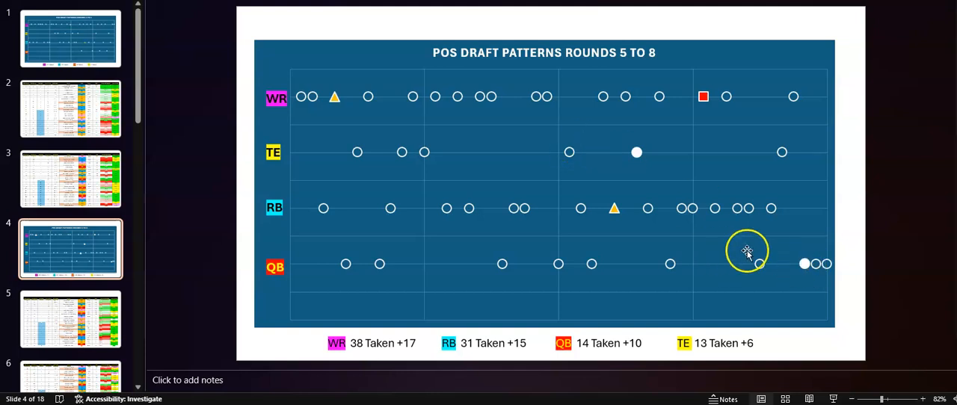
pyautogui.moveTo(747, 252)
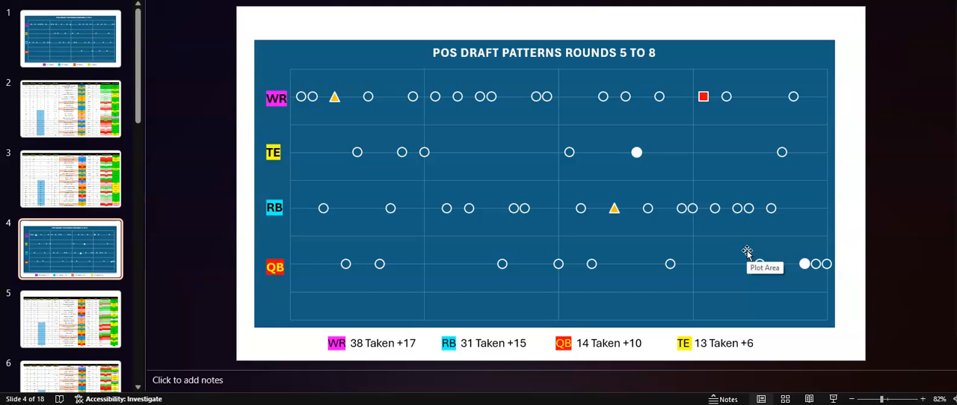
pyautogui.scroll(-3)
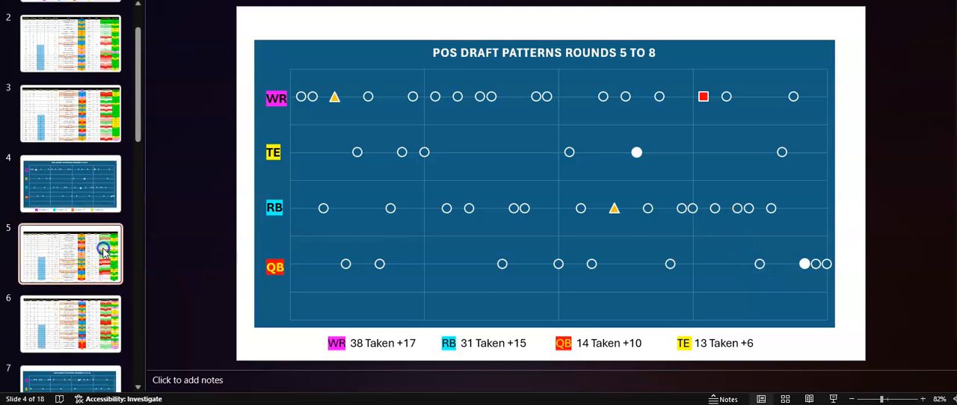
pyautogui.click(71, 254)
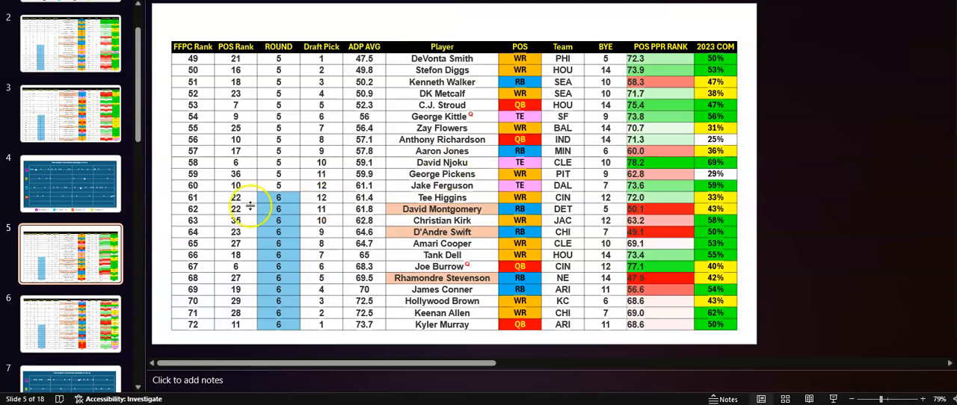
# Select the slide 6 thumbnail showing the rounds 7–8 player rankings
pyautogui.click(70, 323)
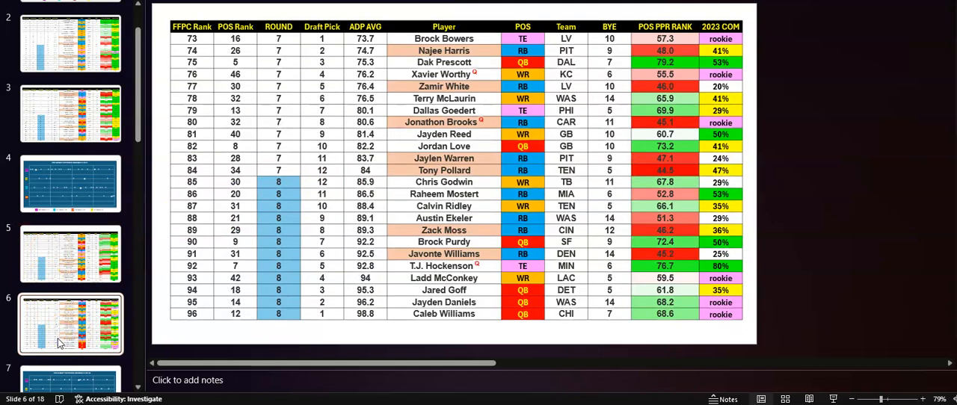